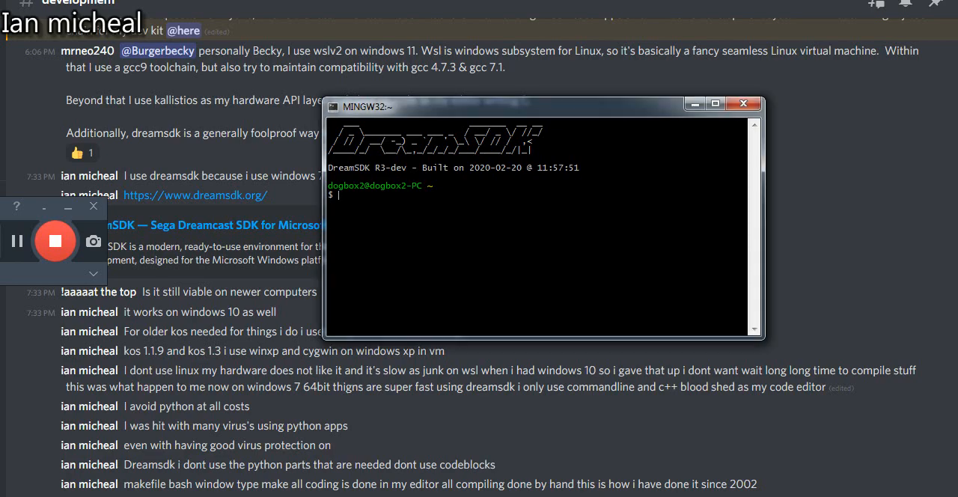
# Change directory up to the root, list it, then cd through opt/toolchains/dc into qquake
pyautogui.write('cd ..')
pyautogui.write('dir')
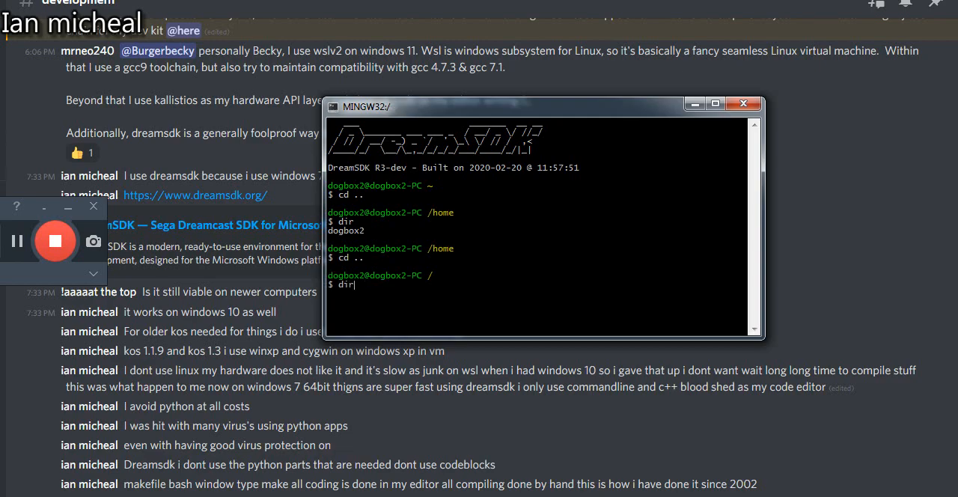
pyautogui.press('Return')
pyautogui.write('cd')
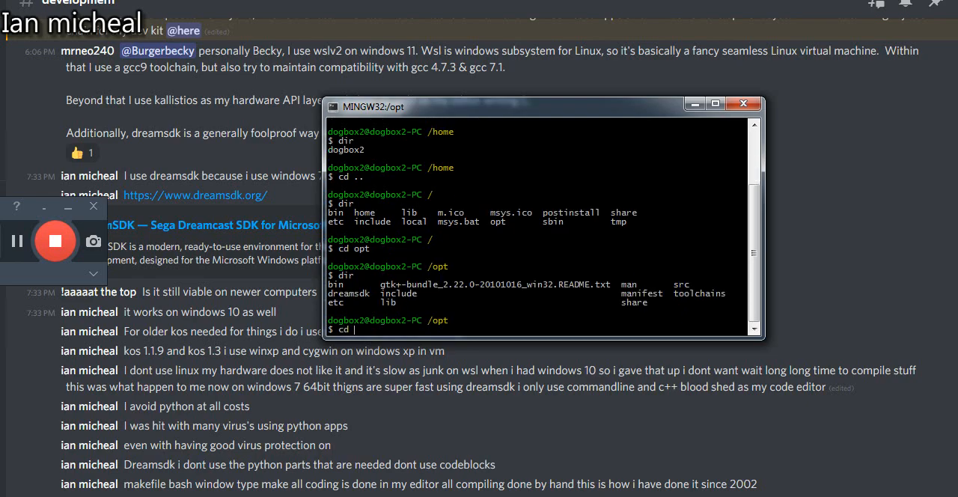
pyautogui.write('toolchains')
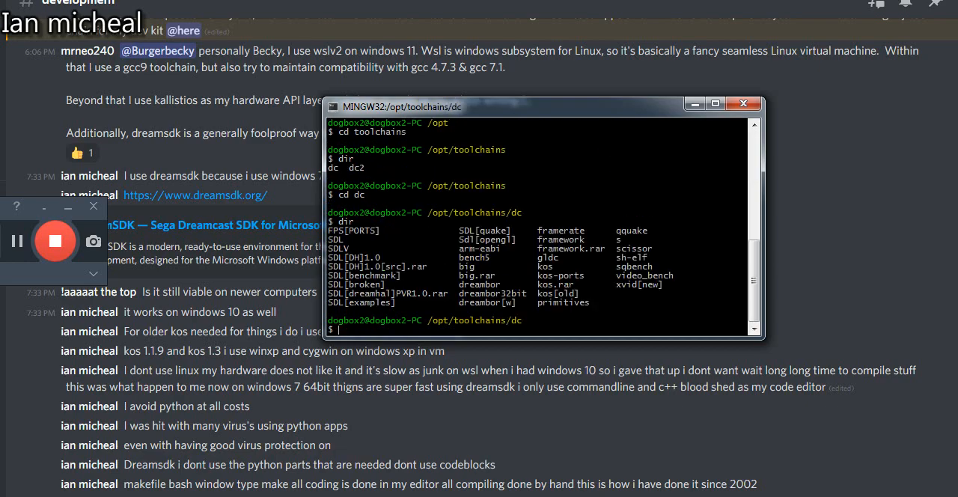
pyautogui.write('cd')
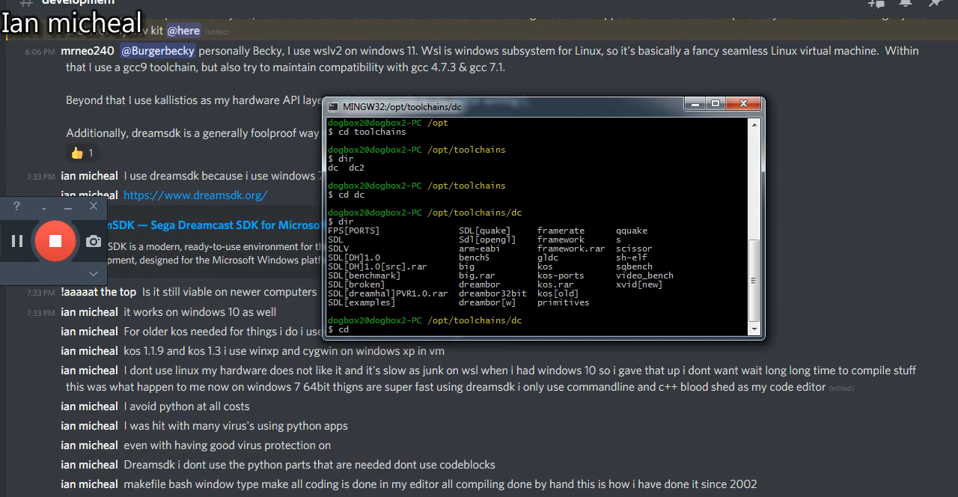
pyautogui.write('qqauk')
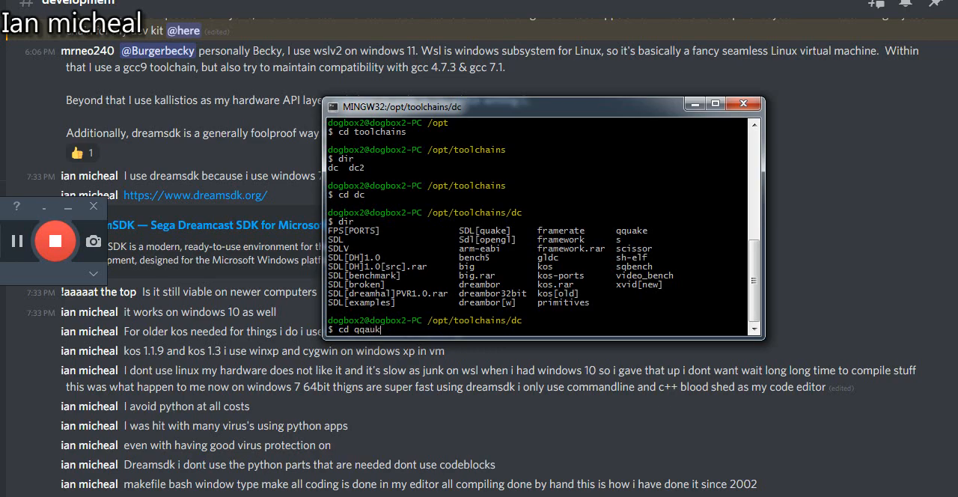
pyautogui.press('BackSpace')
pyautogui.write('uake')
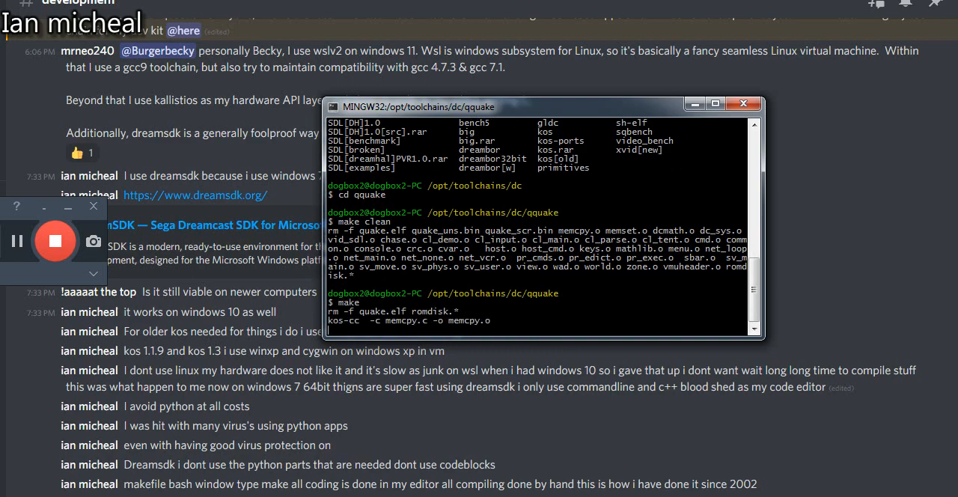
# Run make clean then make and follow the qquake compiler output scrolling by
pyautogui.scroll(-3)
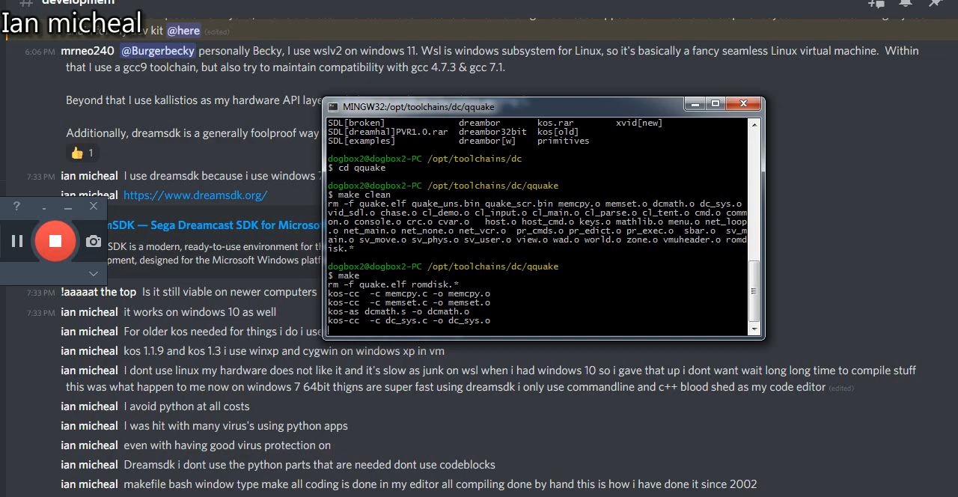
pyautogui.scroll(-3)
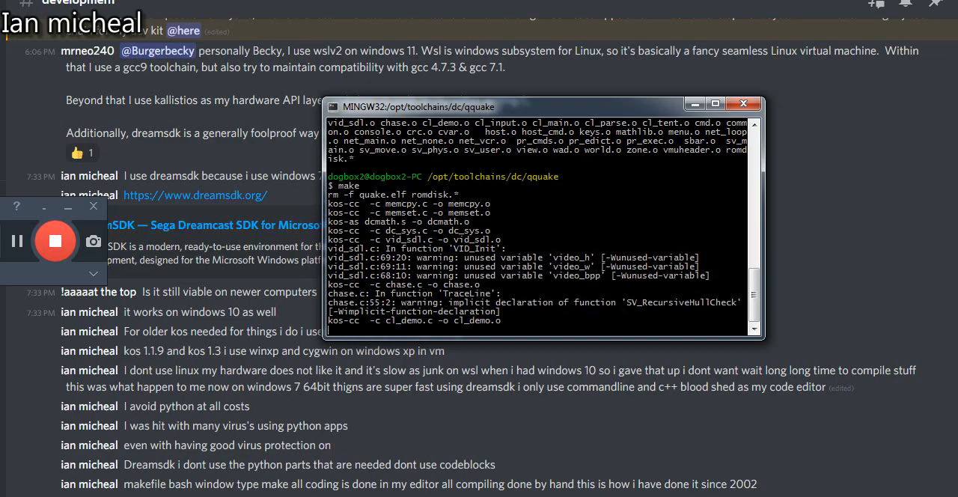
pyautogui.scroll(-3)
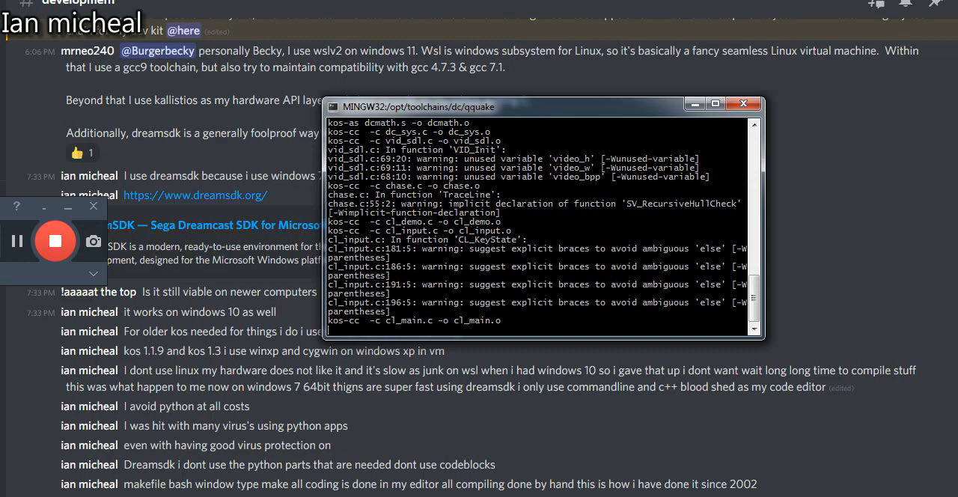
pyautogui.scroll(-3)
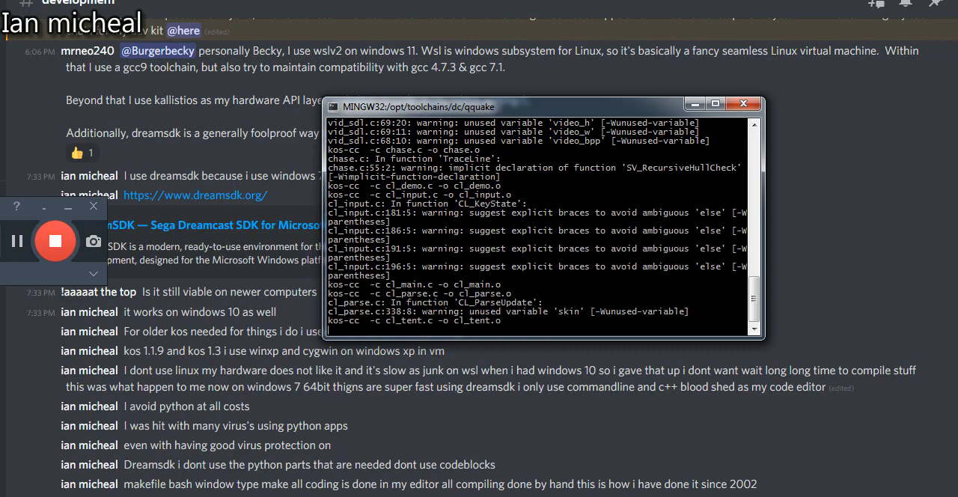
pyautogui.scroll(-3)
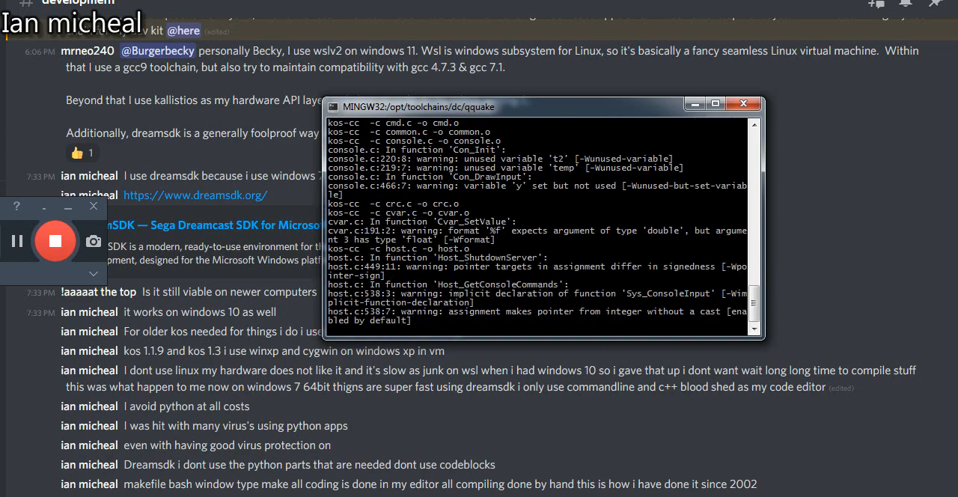
pyautogui.scroll(-3)
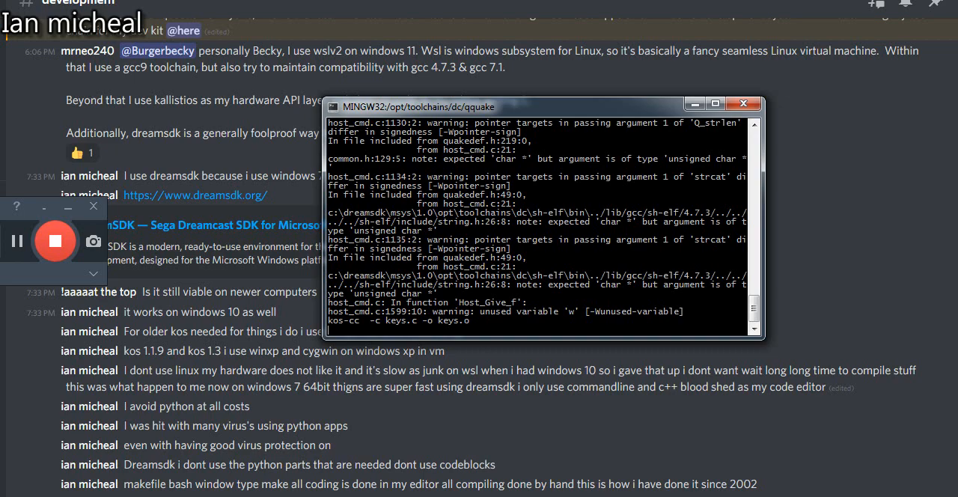
pyautogui.scroll(-3)
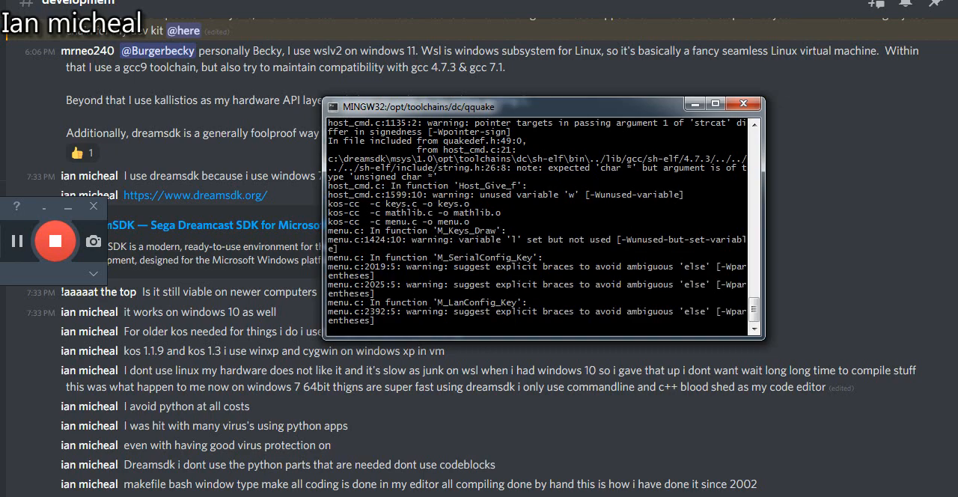
pyautogui.scroll(-3)
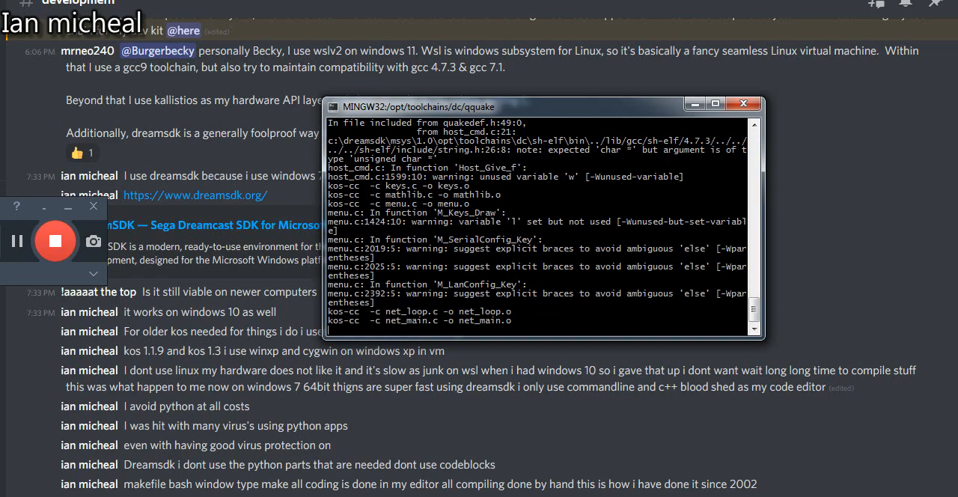
pyautogui.scroll(-3)
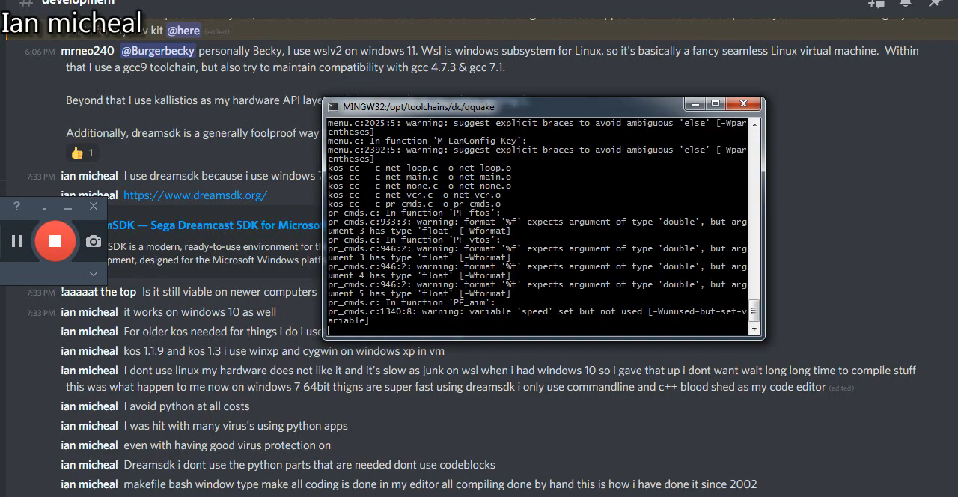
pyautogui.scroll(-3)
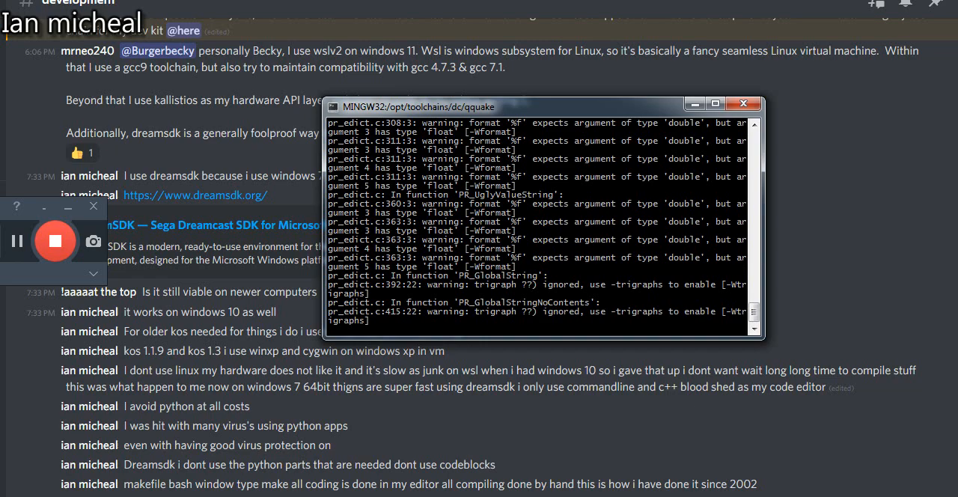
pyautogui.scroll(-3)
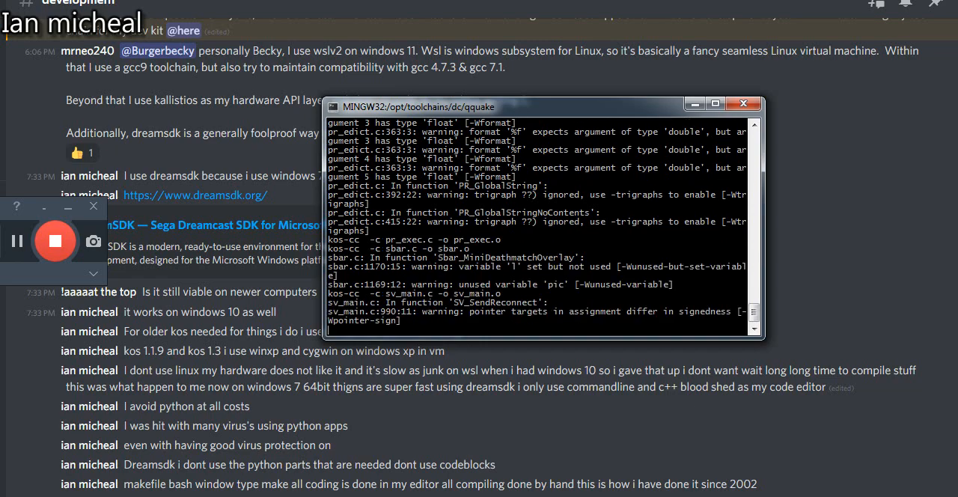
pyautogui.scroll(-3)
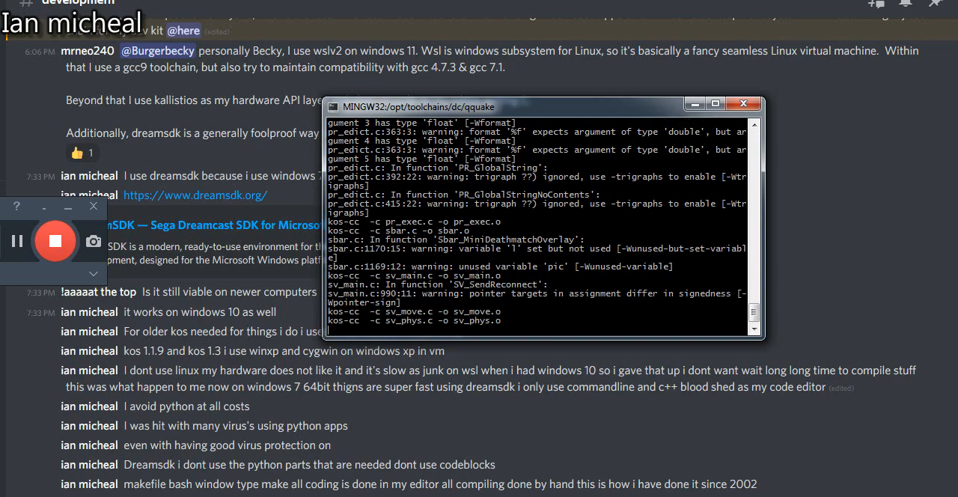
pyautogui.scroll(-3)
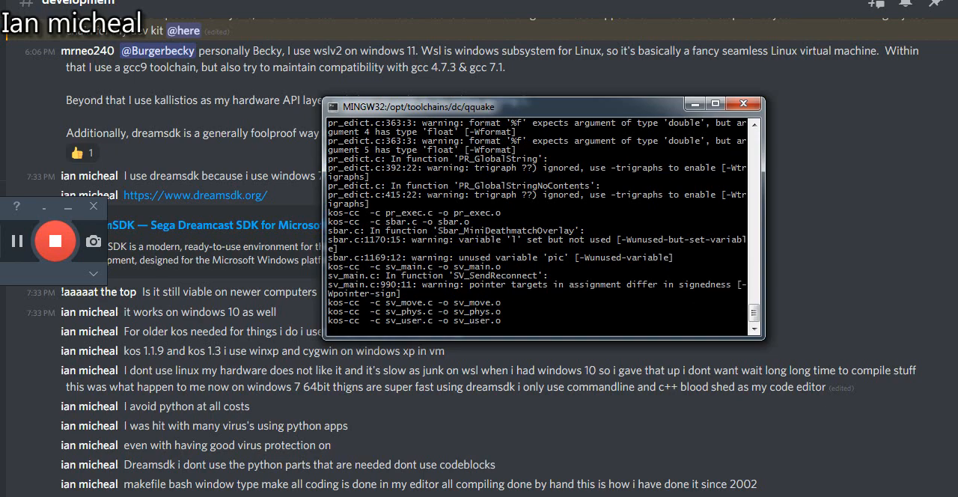
pyautogui.scroll(-3)
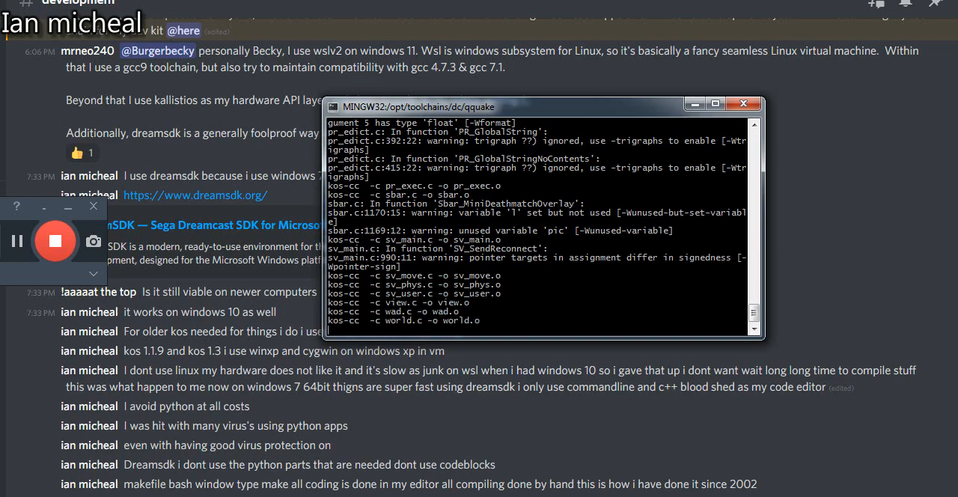
pyautogui.scroll(-3)
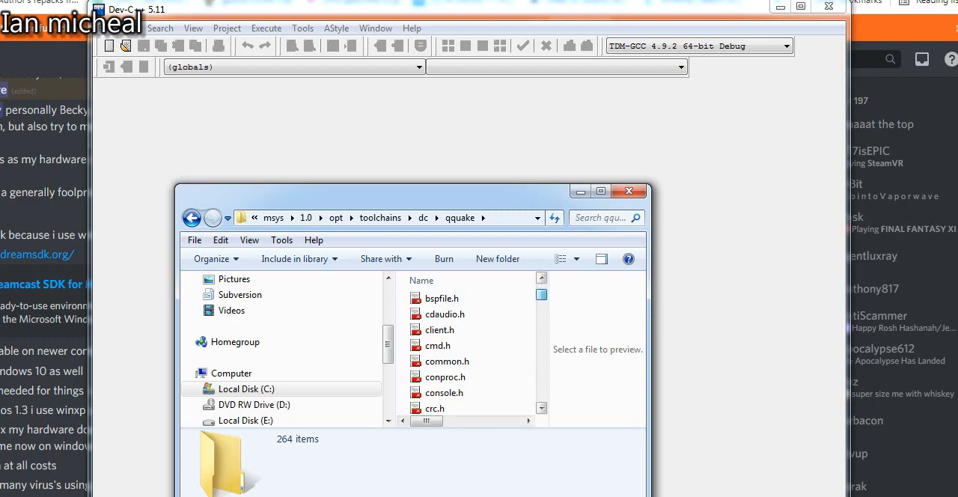
# Select snd_sdl.c in the qquake folder and open it in Dev-C++
pyautogui.scroll(-3)
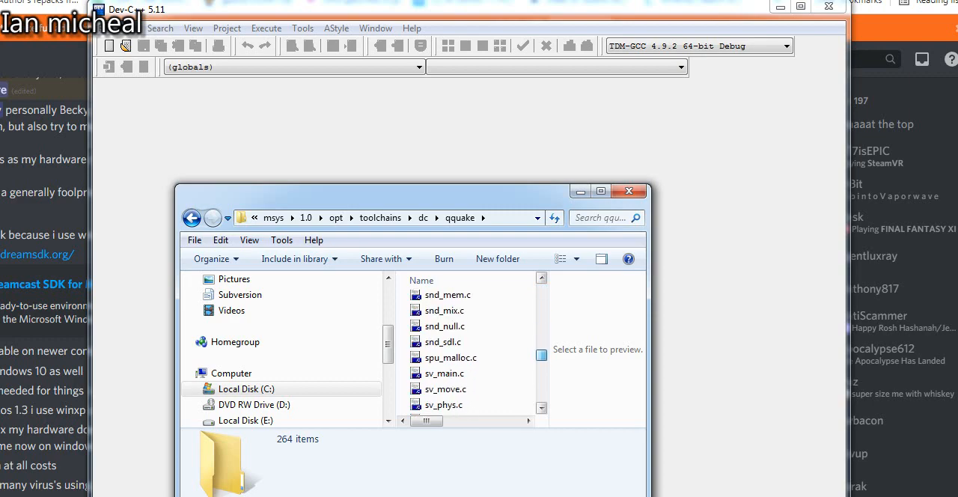
pyautogui.scroll(3)
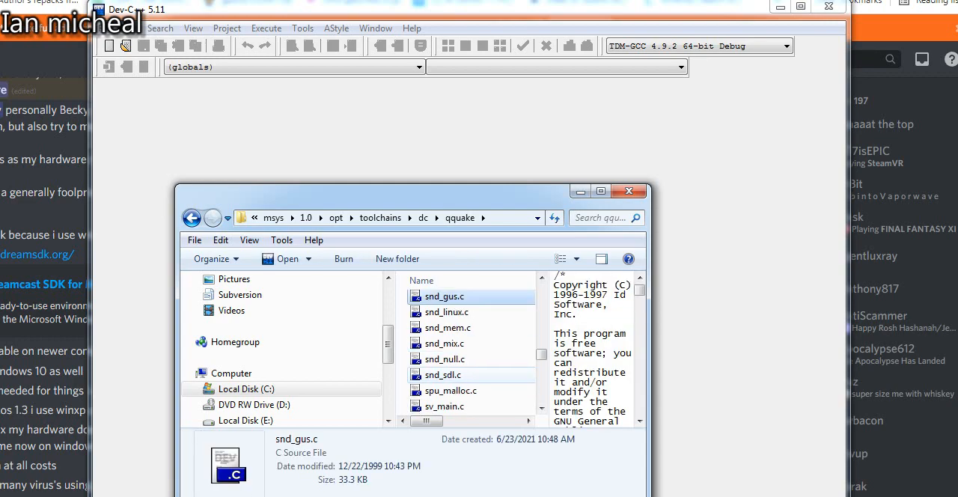
pyautogui.click(443, 374)
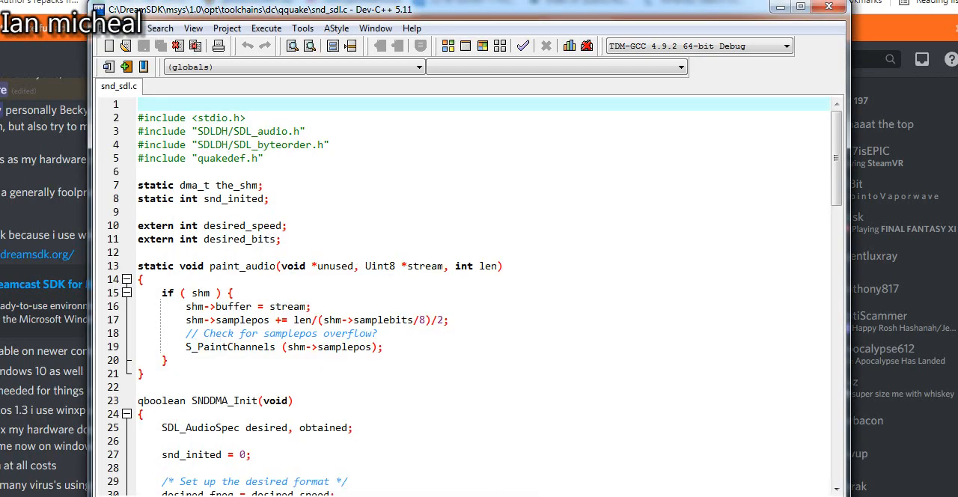
pyautogui.scroll(-3)
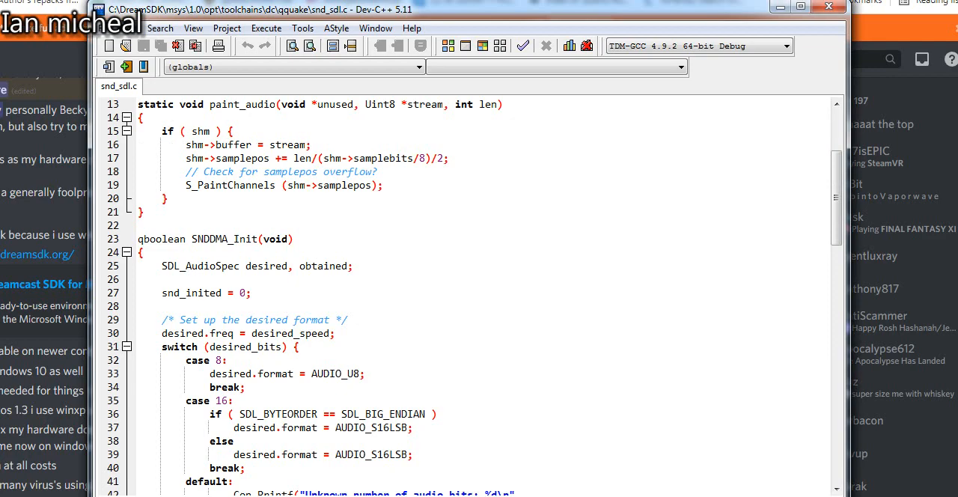
pyautogui.scroll(-3)
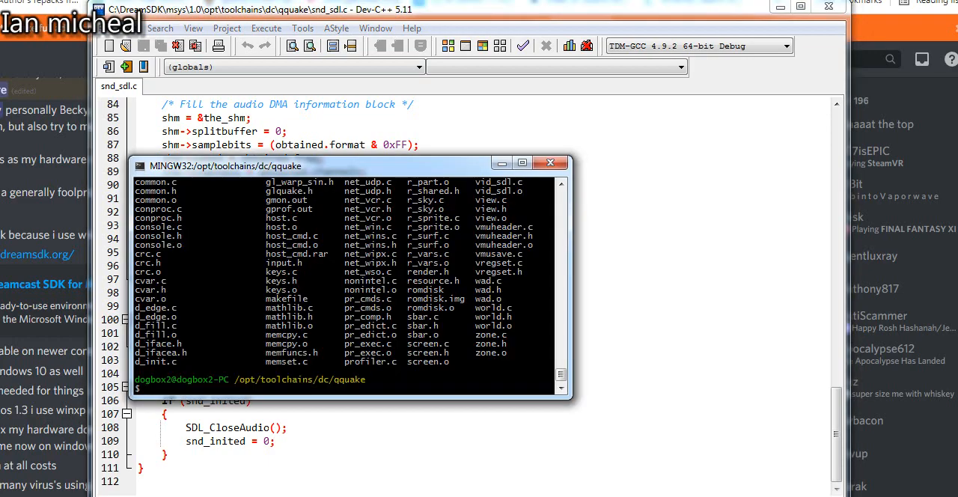
# Run make clean and make again, watching qquake compile through menu.c with warnings
pyautogui.write('make')
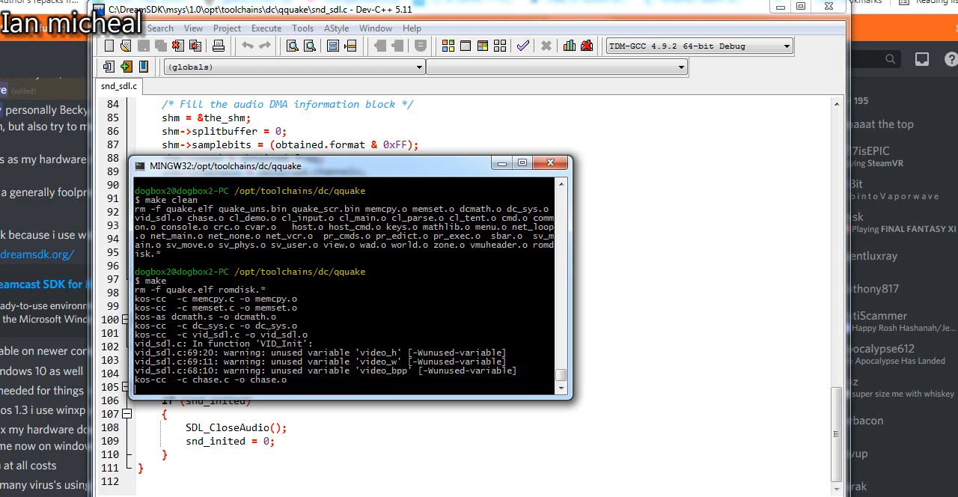
pyautogui.scroll(-3)
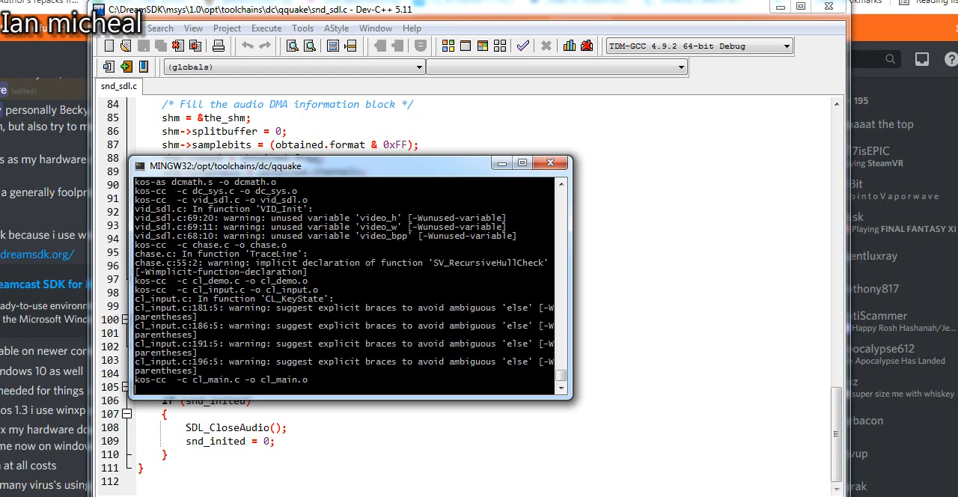
pyautogui.scroll(-3)
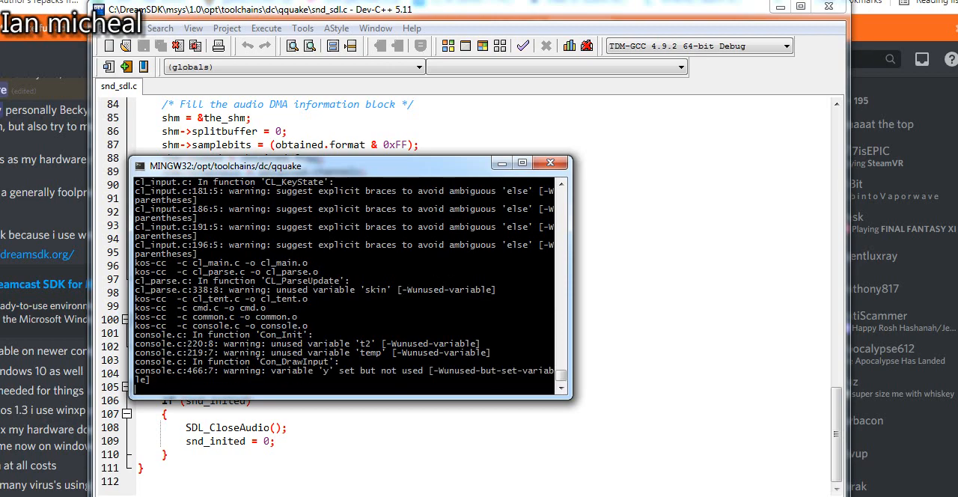
pyautogui.scroll(-3)
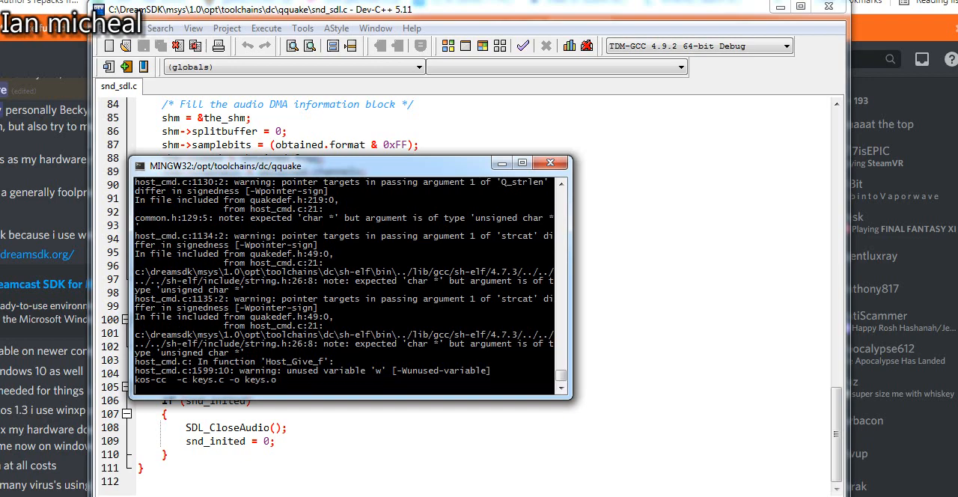
pyautogui.scroll(-3)
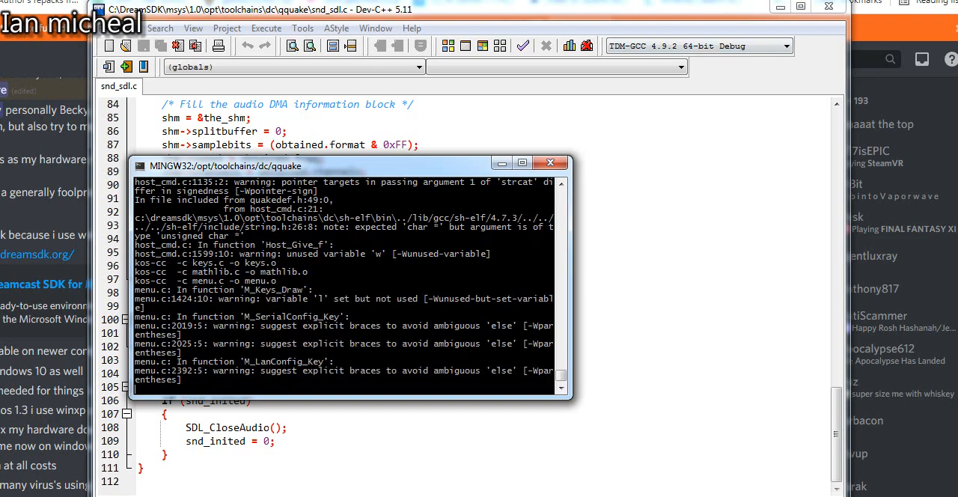